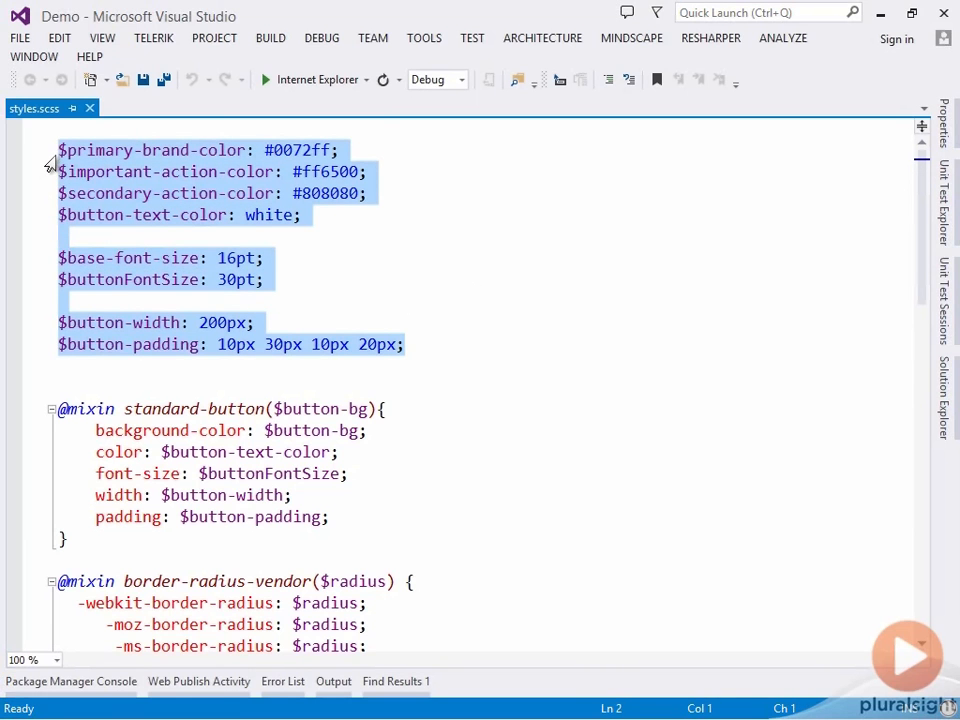
Step: Review the variables and mixins in styles.scss, then close the Default.aspx tab
scroll("down", 3)
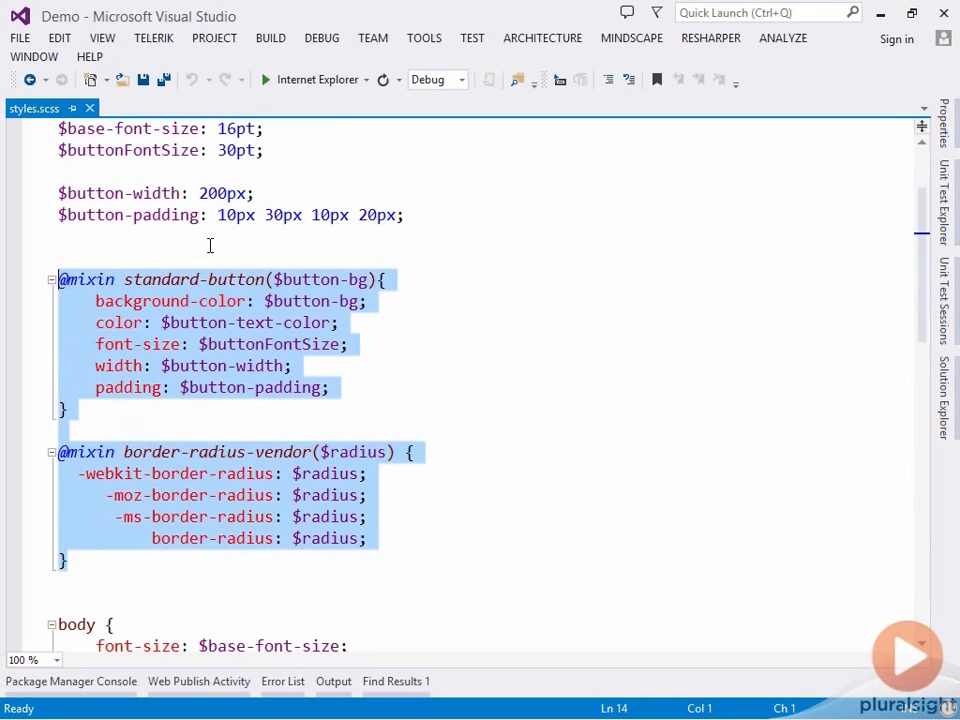
mouse_move(452, 262)
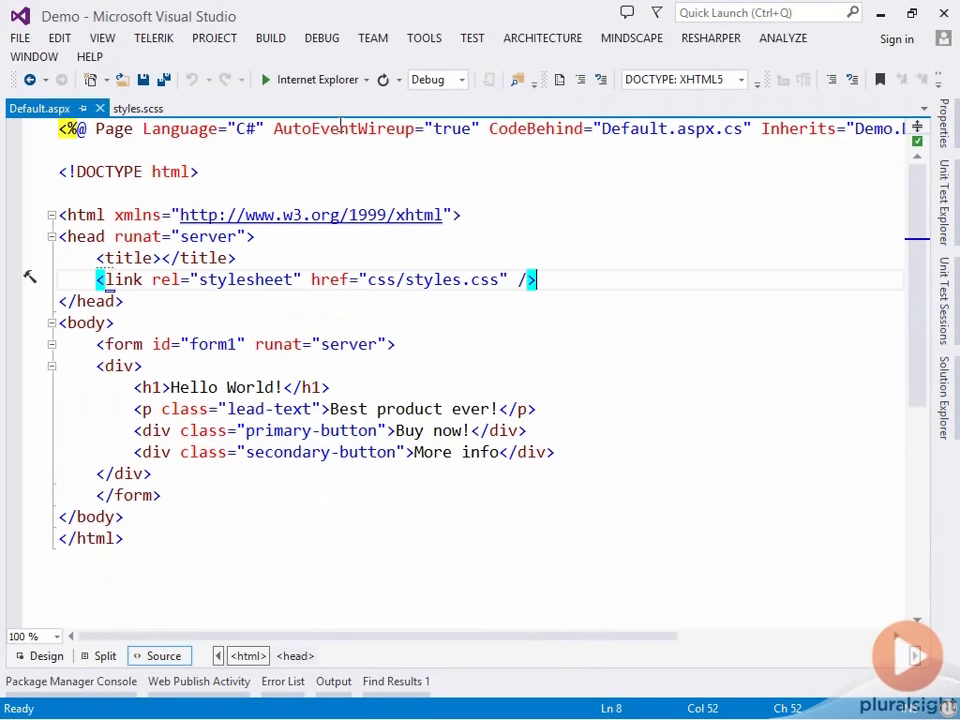
left_click(138, 108)
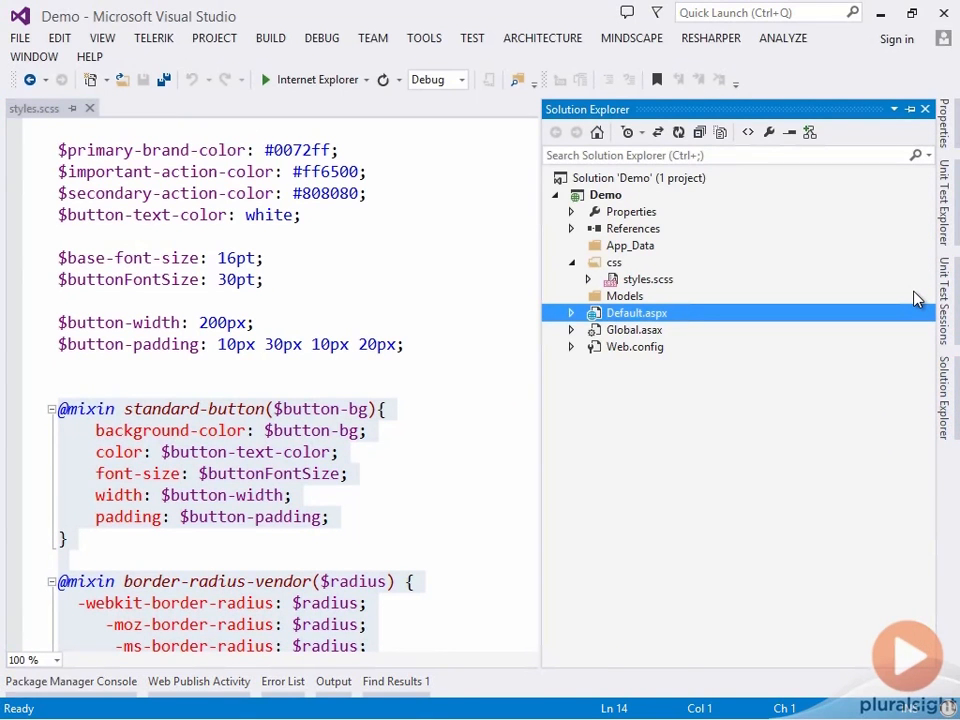
Step: Add a new SCSS style sheet named _variables.scss to the css folder
left_click(613, 262)
type("_variables.scss")
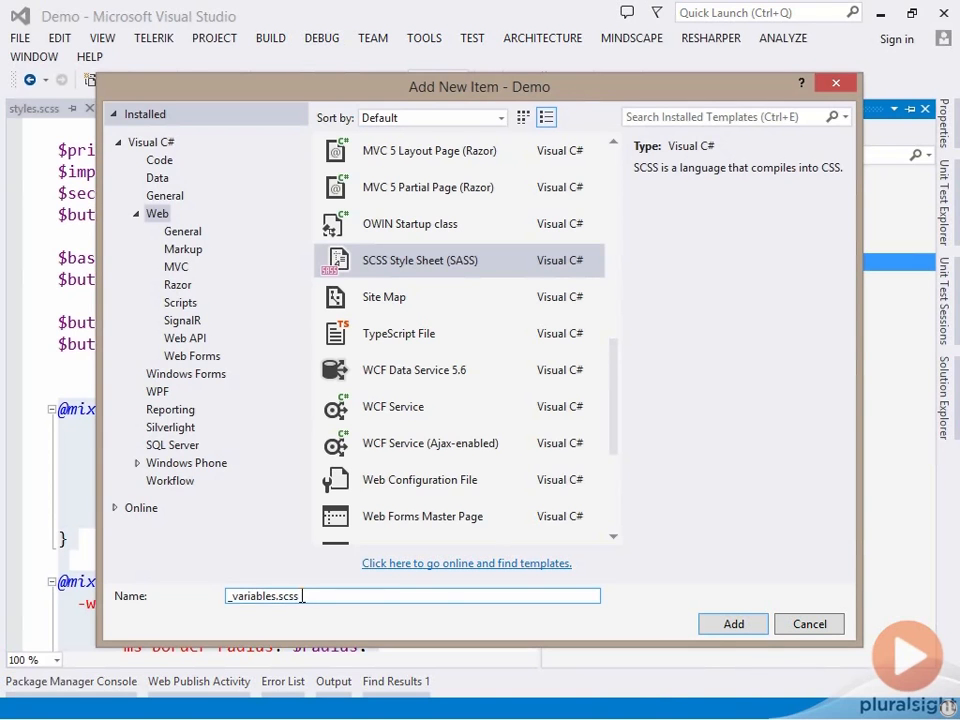
left_click(732, 623)
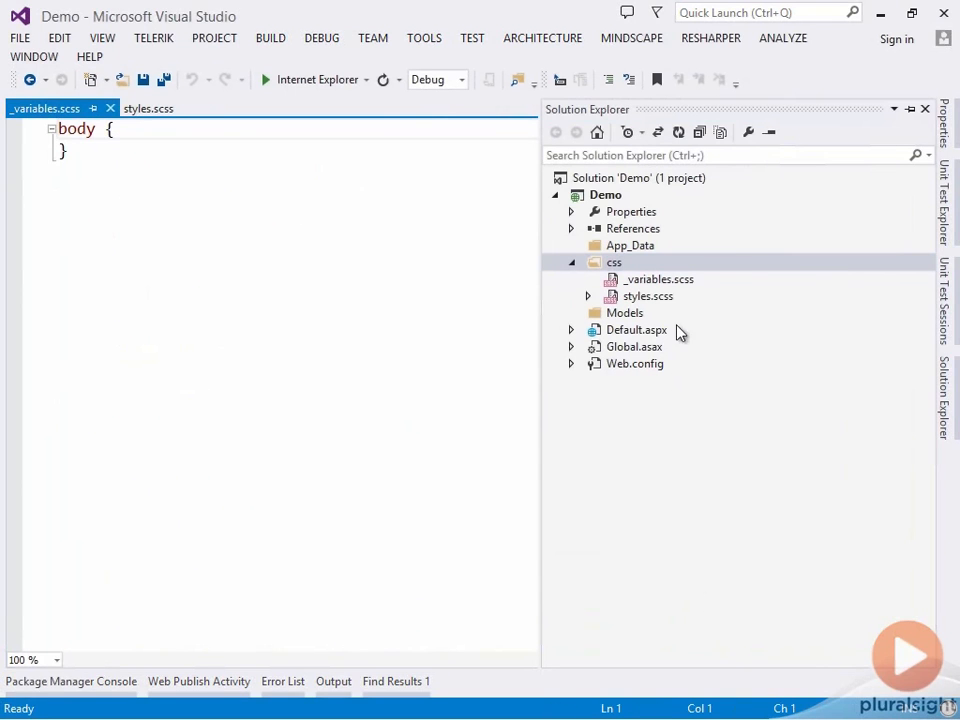
Step: Cut the eight color, font-size, width and padding variables from styles.scss into _variables.scss and save
left_click(647, 296)
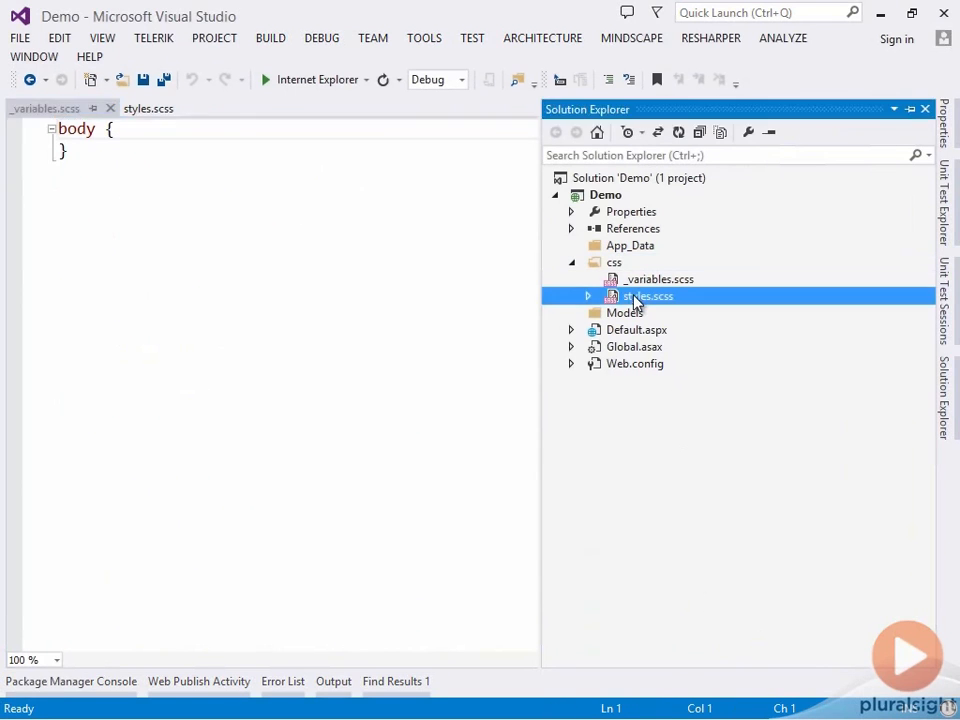
double_click(647, 296)
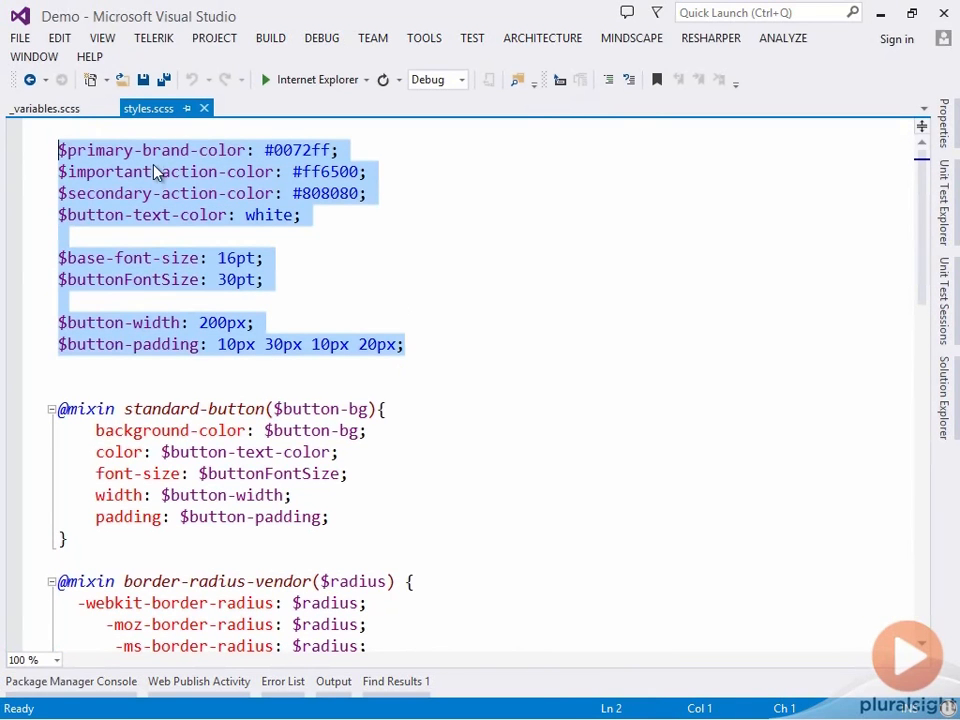
right_click(155, 171)
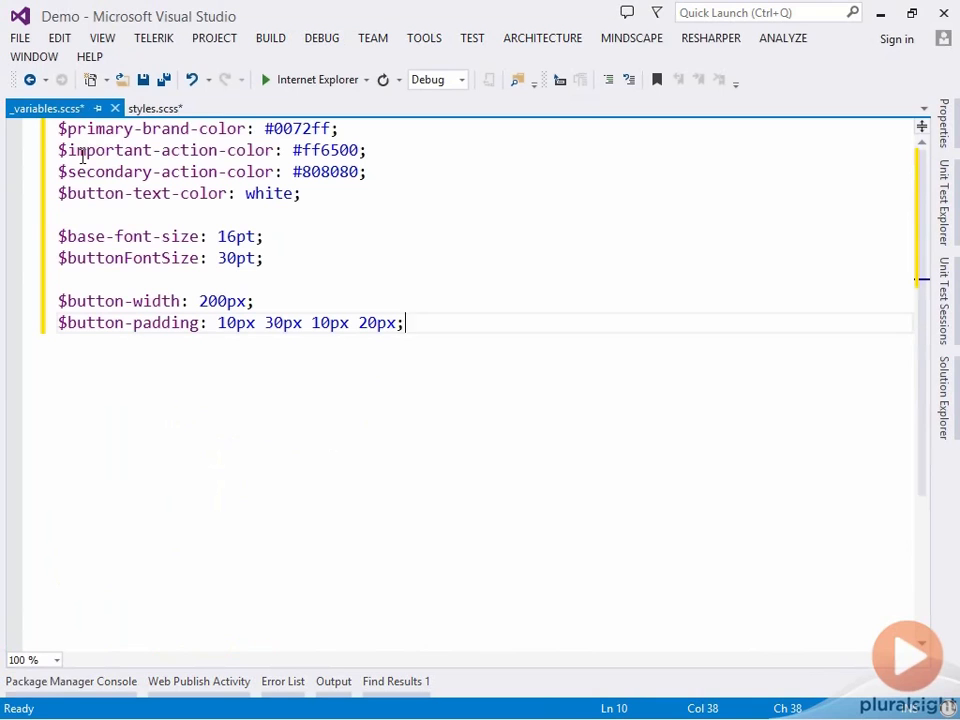
left_click(143, 79)
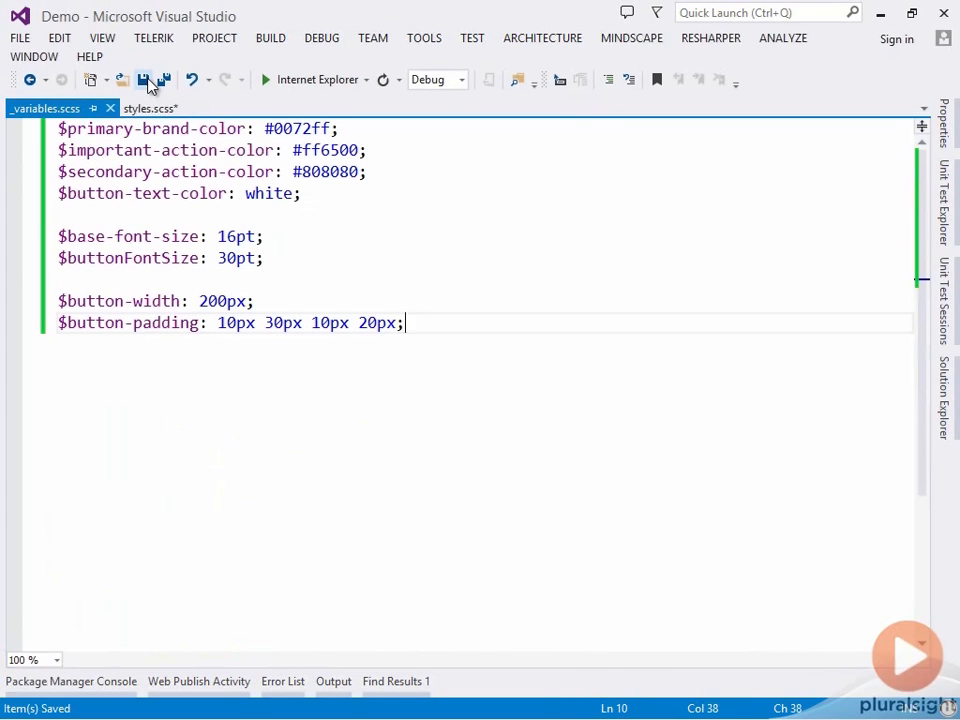
left_click(944, 390)
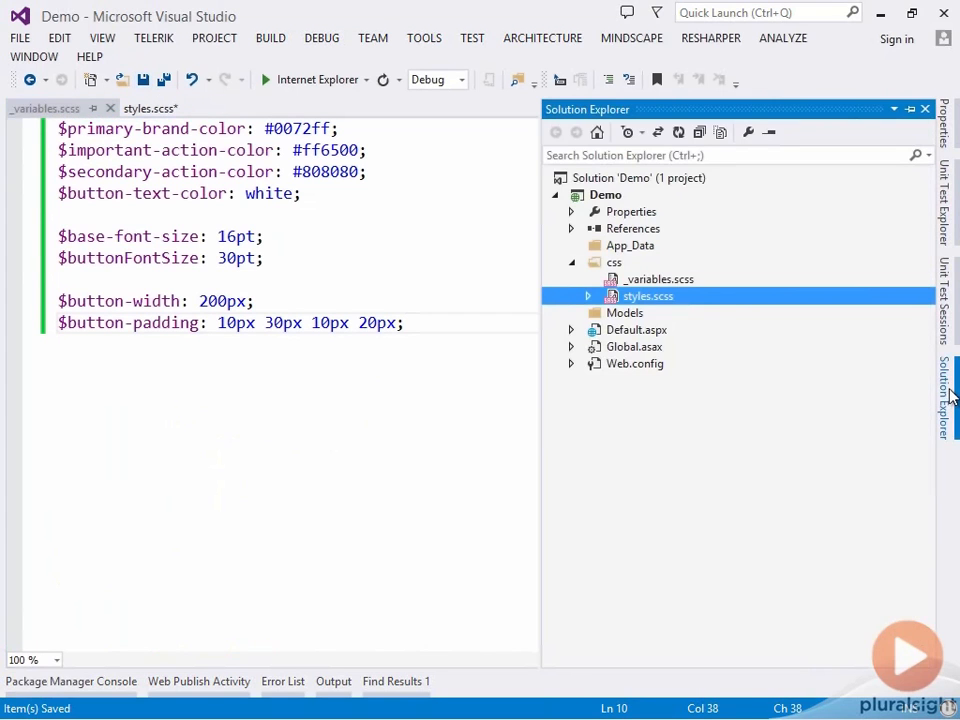
left_click(659, 279)
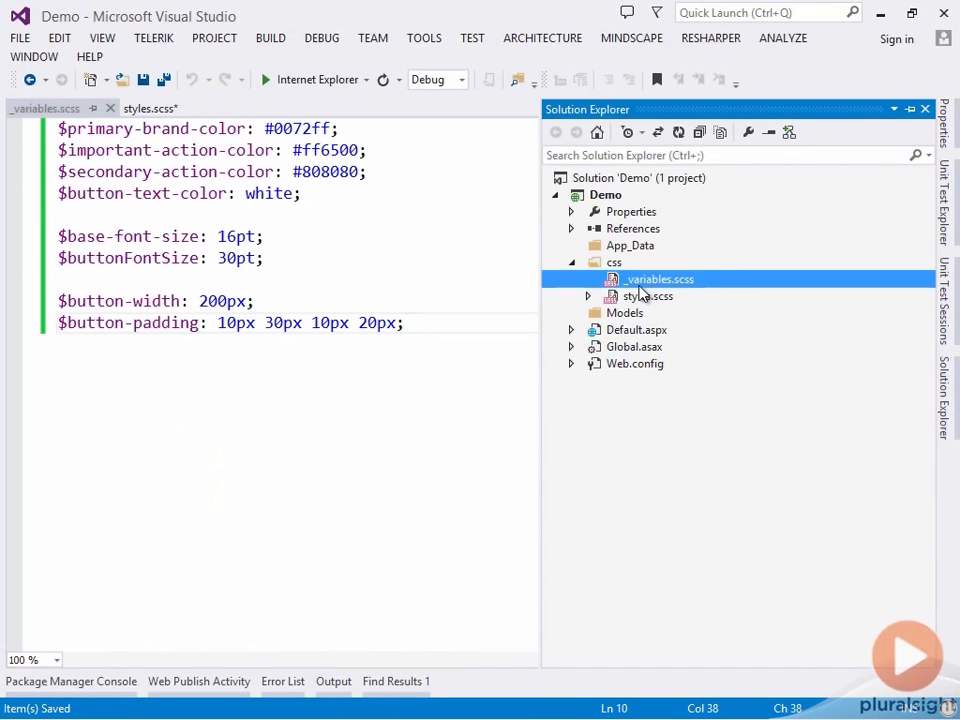
mouse_move(680, 291)
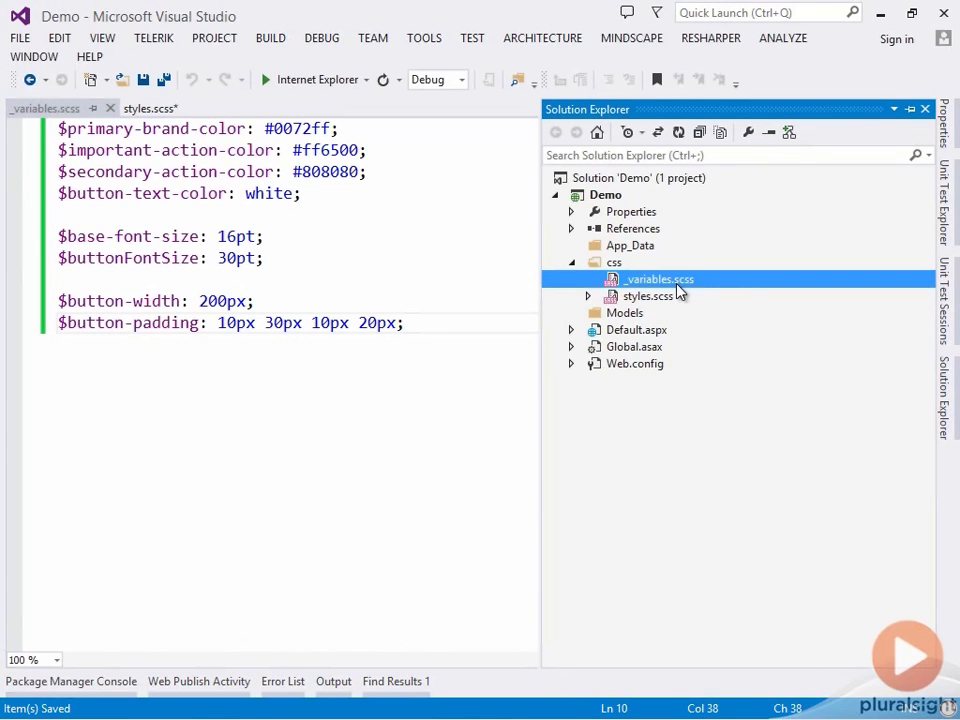
left_click(148, 108)
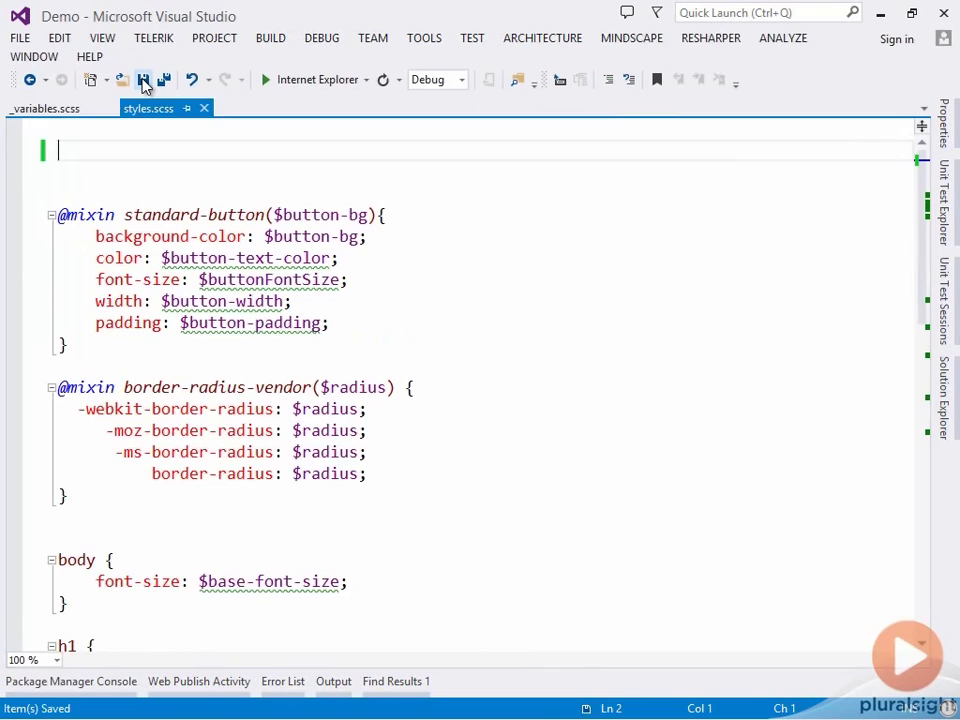
left_click(142, 79)
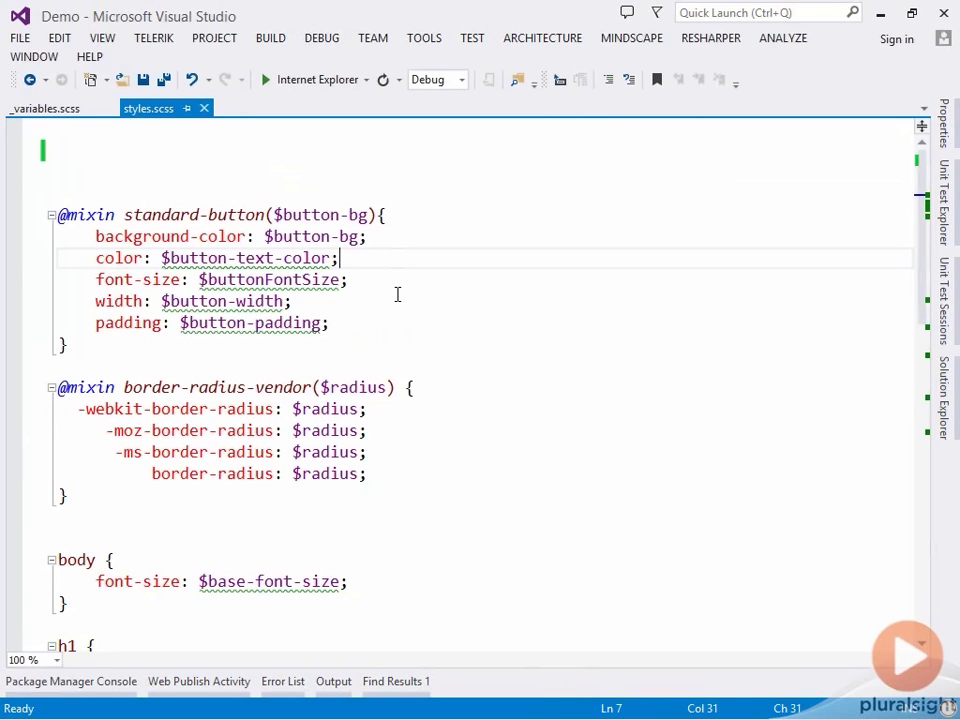
left_click(305, 130)
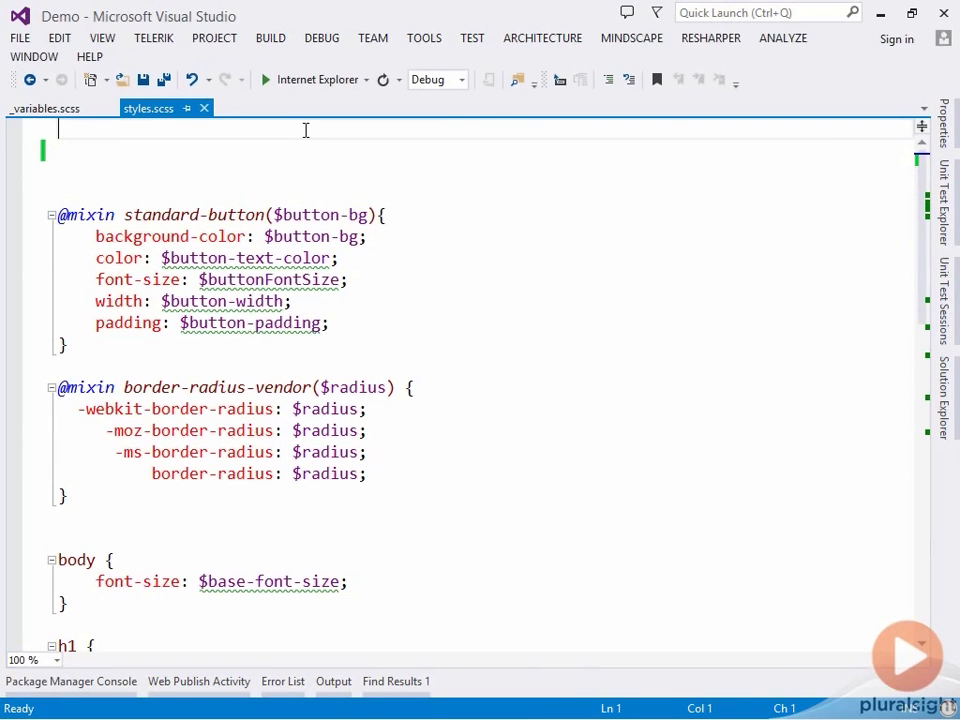
type("@import")
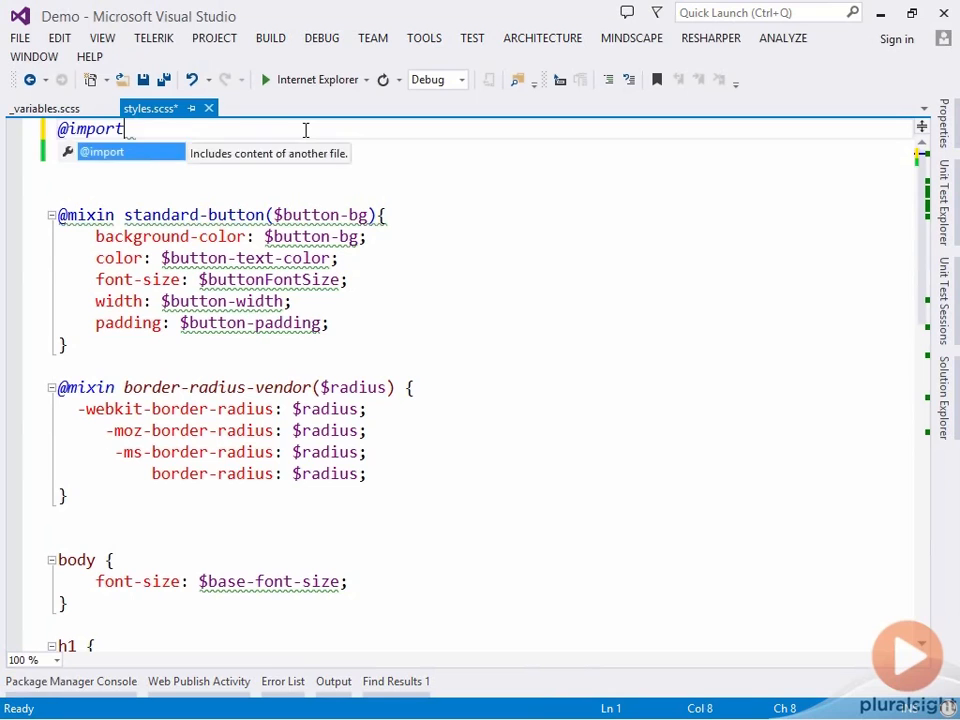
type("'_variables.scss")
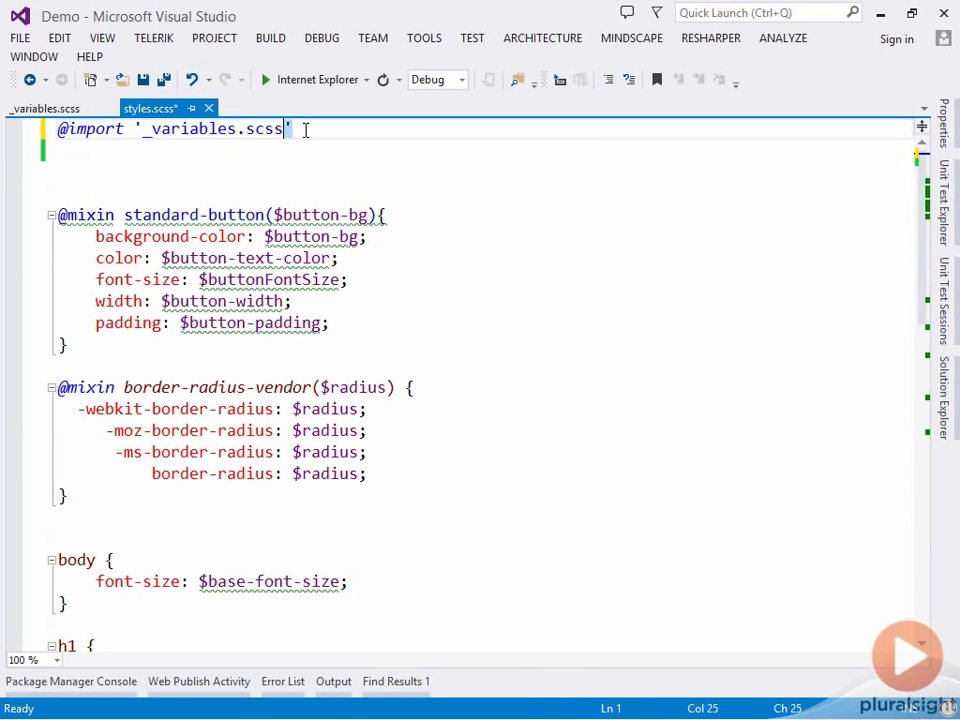
type(";")
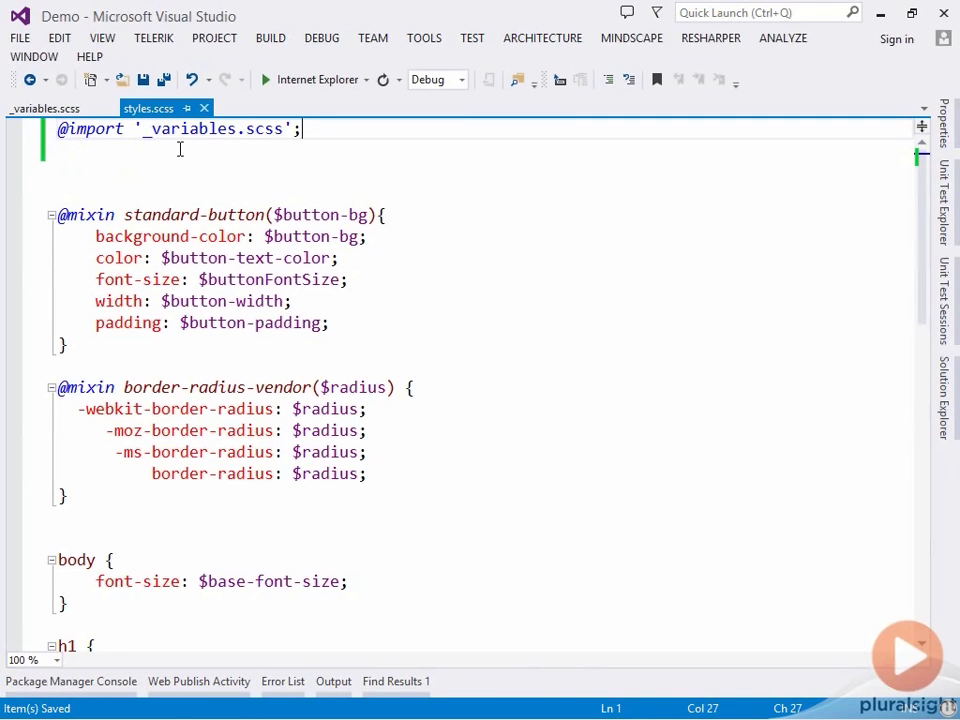
mouse_move(240, 133)
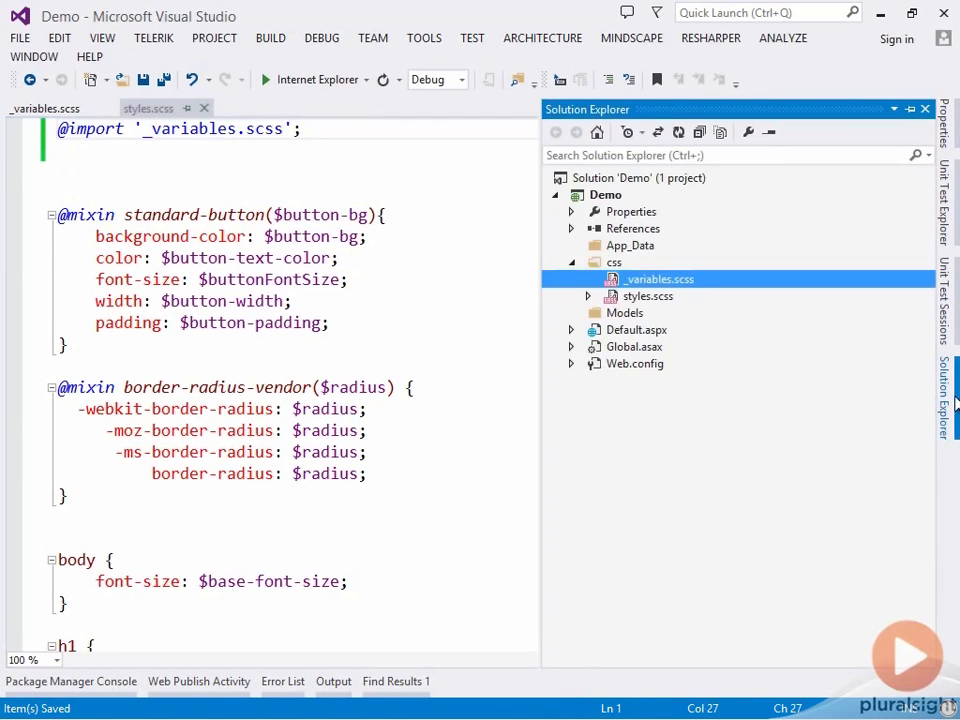
Step: Expand styles.scss to show the generated styles.css and styles.min.css, then close the extra tab
left_click(589, 296)
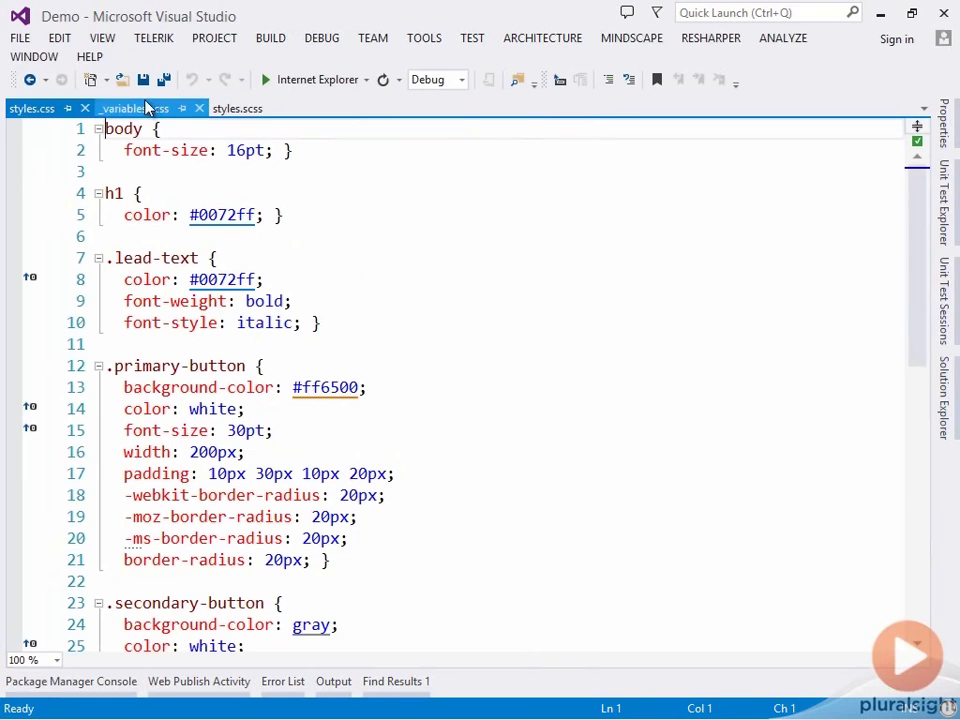
left_click(133, 108)
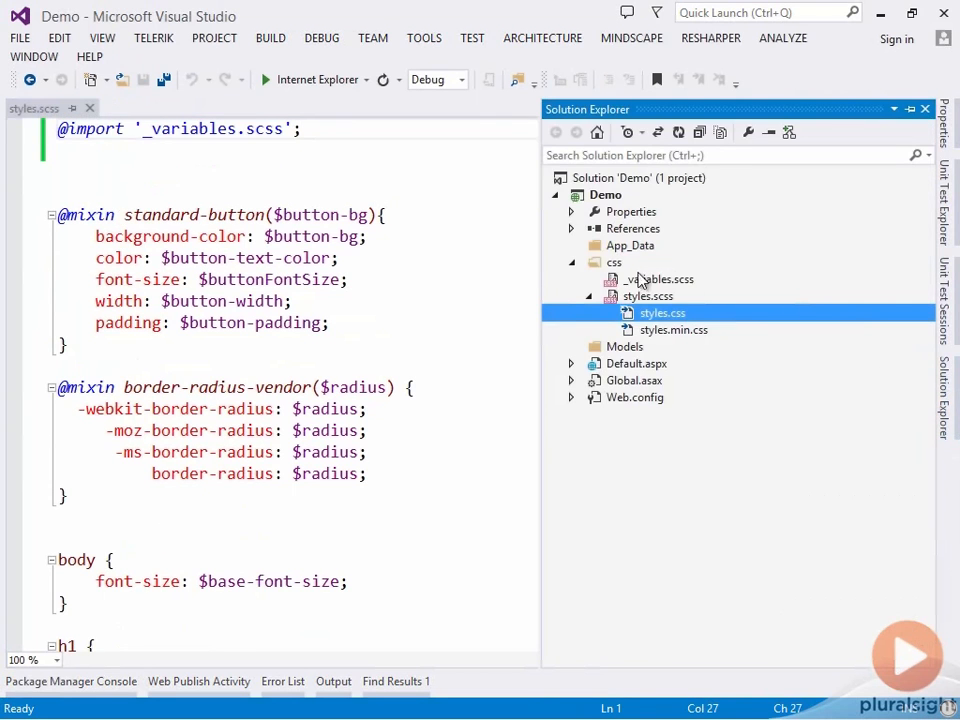
Step: Create _mixins.scss in the css folder holding the standard-button and border-radius-vendor mixins
right_click(614, 262)
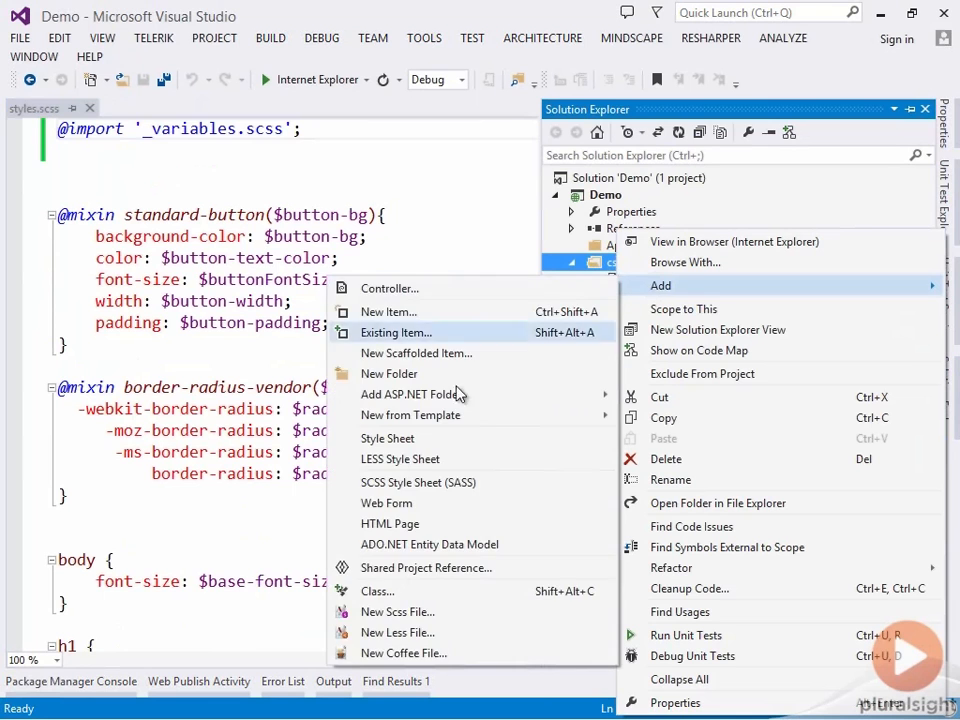
left_click(388, 311)
type("_mixins.scss")
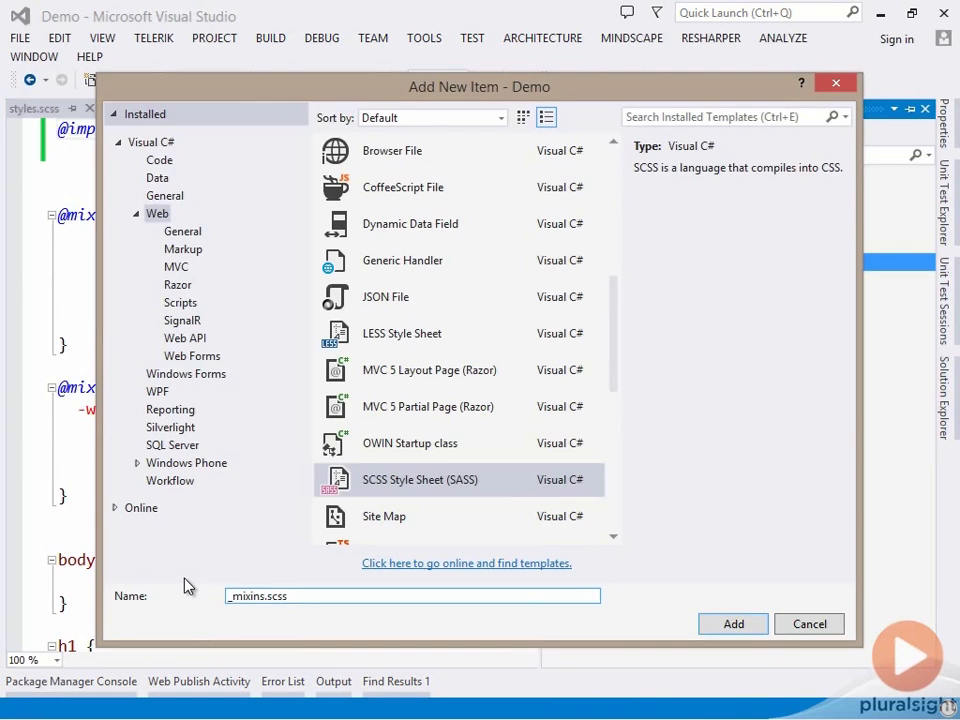
left_click(733, 623)
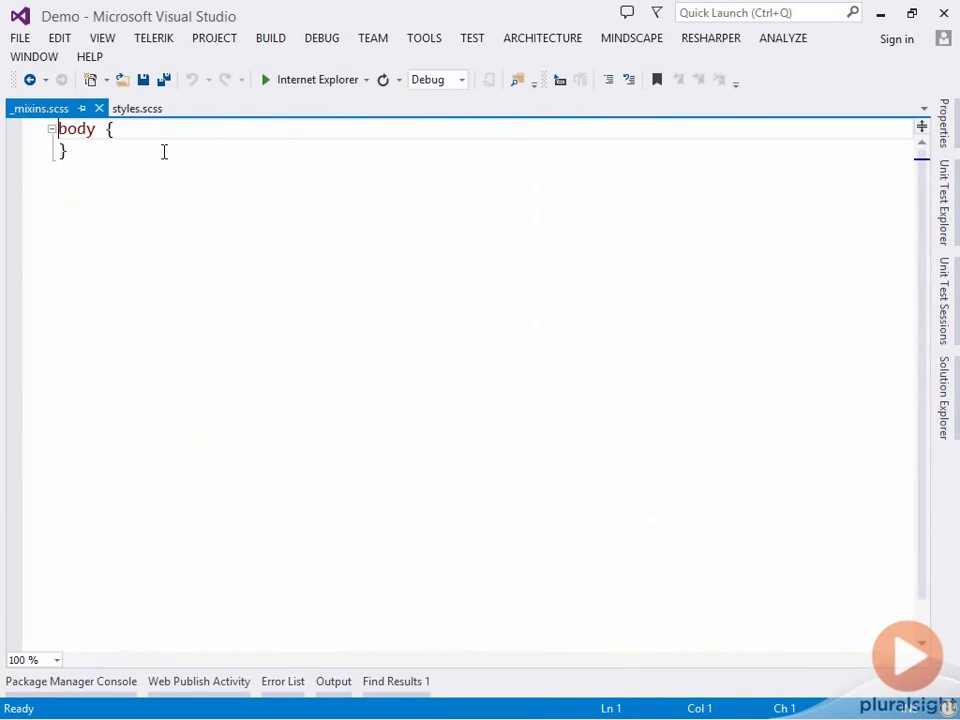
left_click(137, 108)
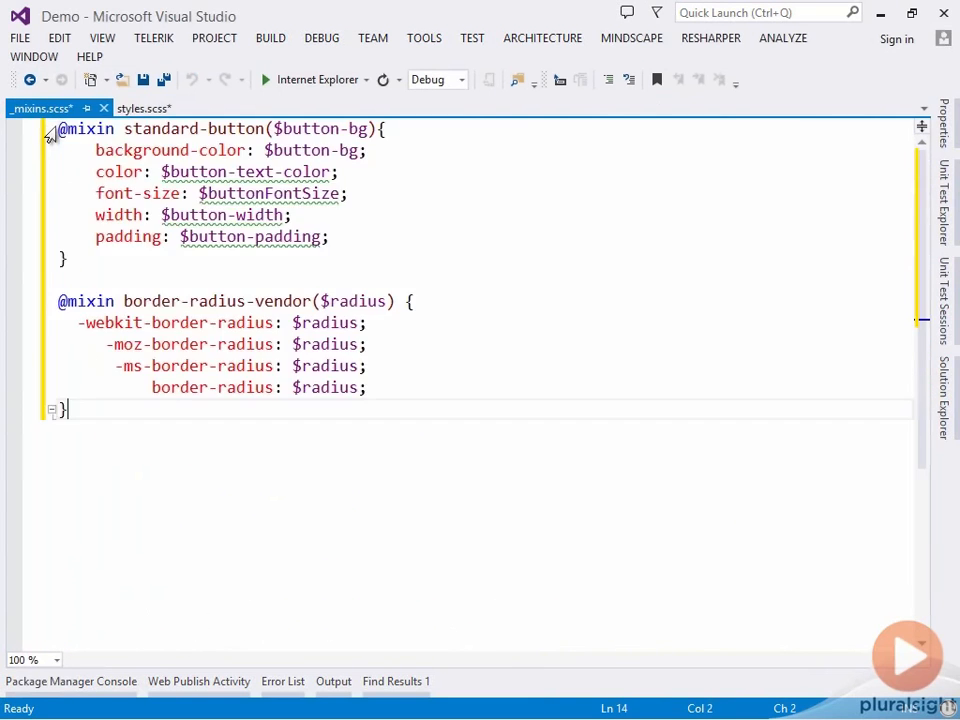
left_click(140, 108)
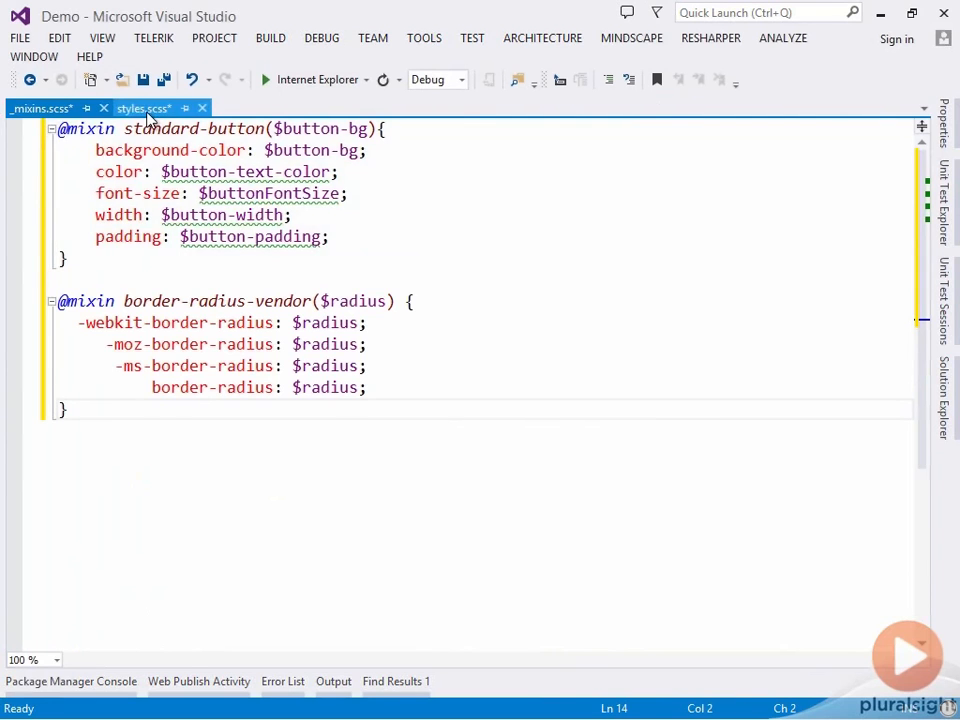
left_click(143, 108)
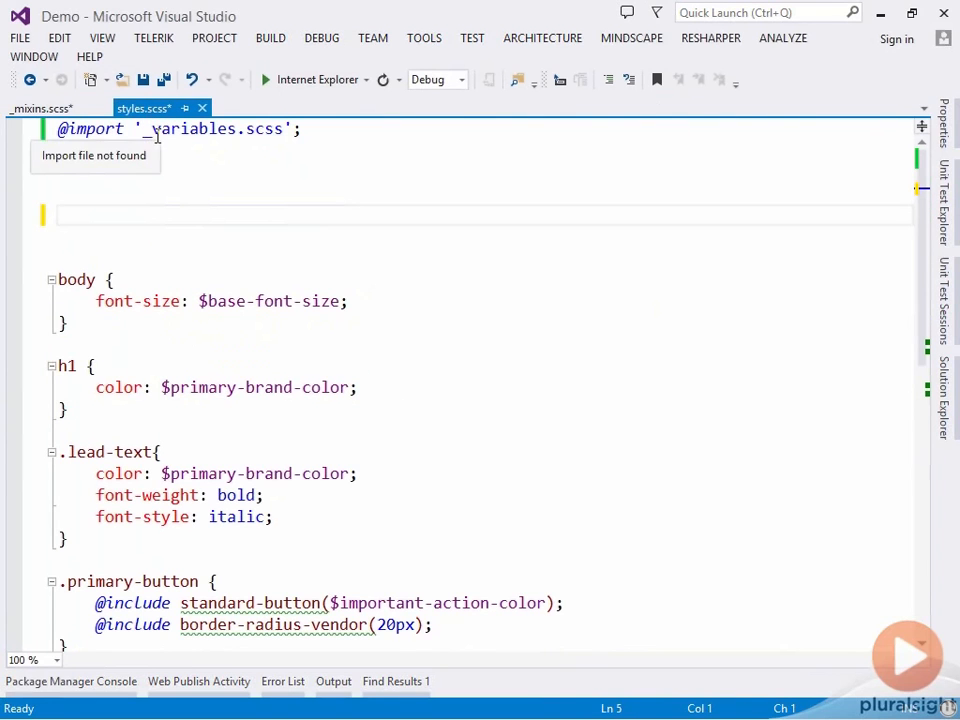
type("@import")
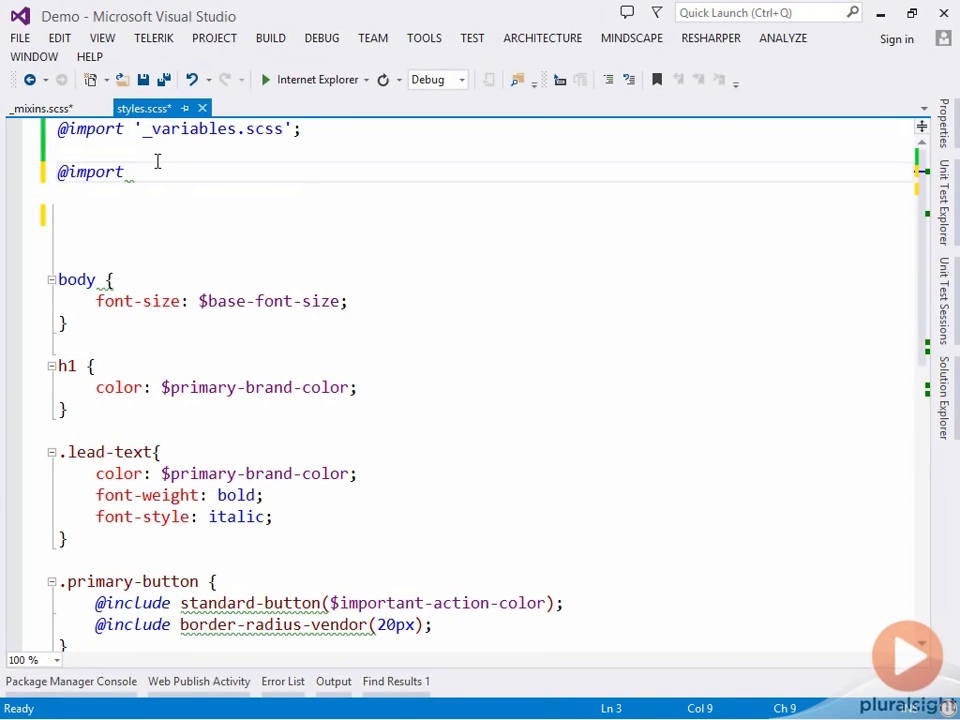
type("'_mixins.scss';")
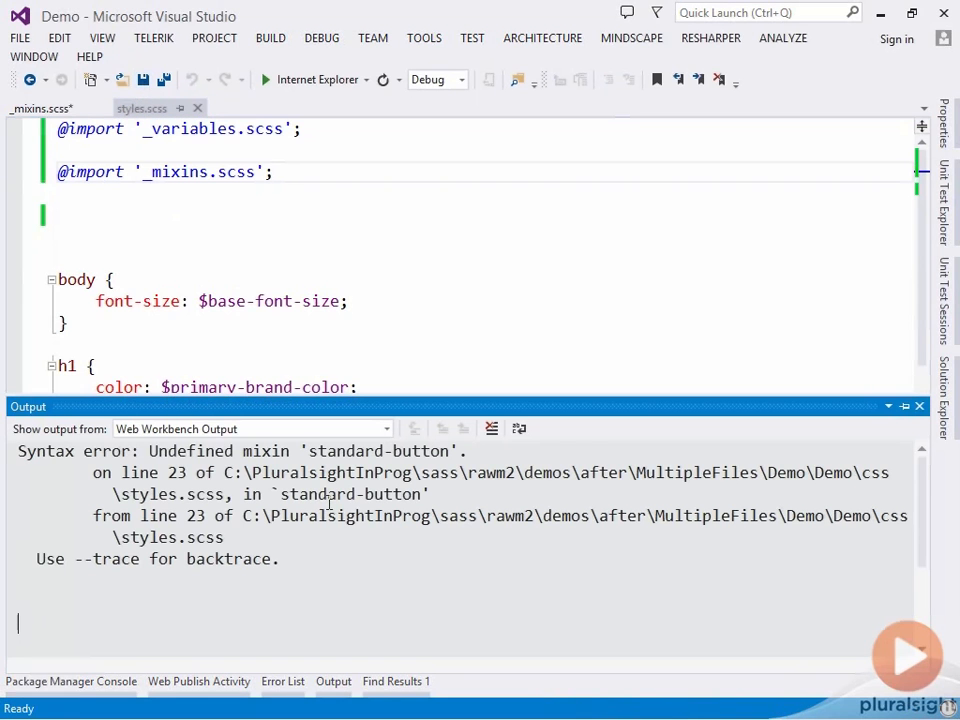
left_click(40, 108)
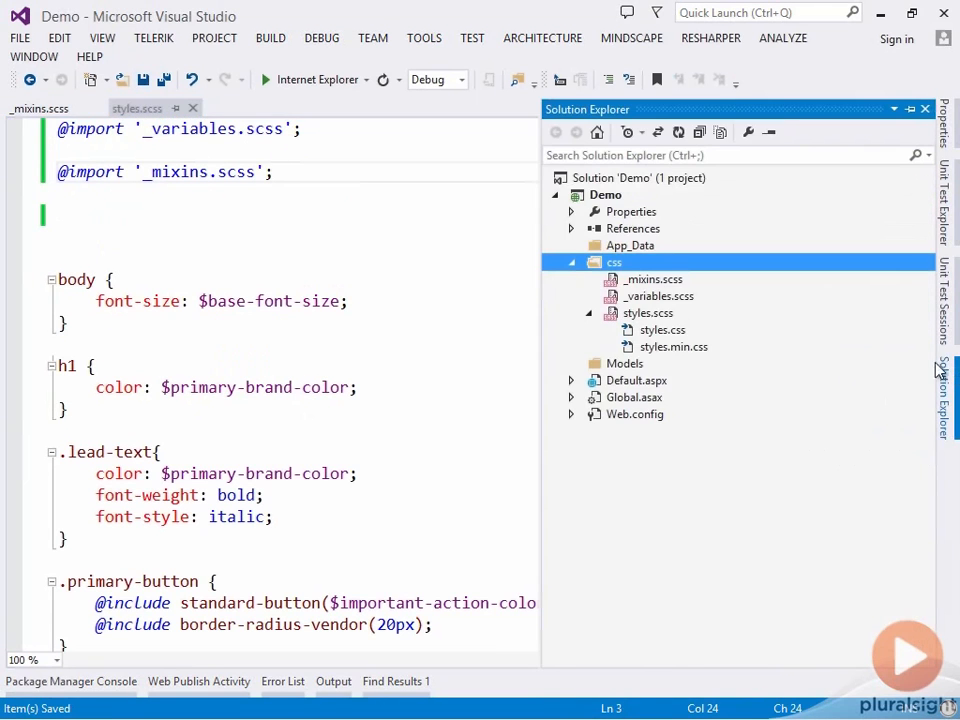
Step: Check the compiled styles.css output, then run the site in Internet Explorer
left_click(661, 329)
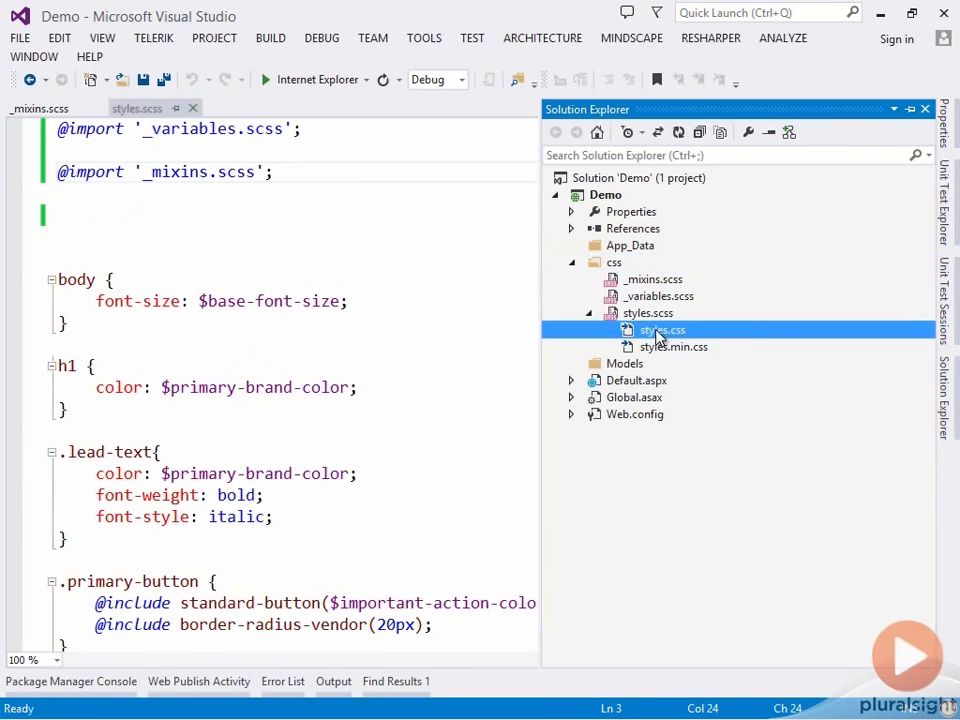
double_click(661, 329)
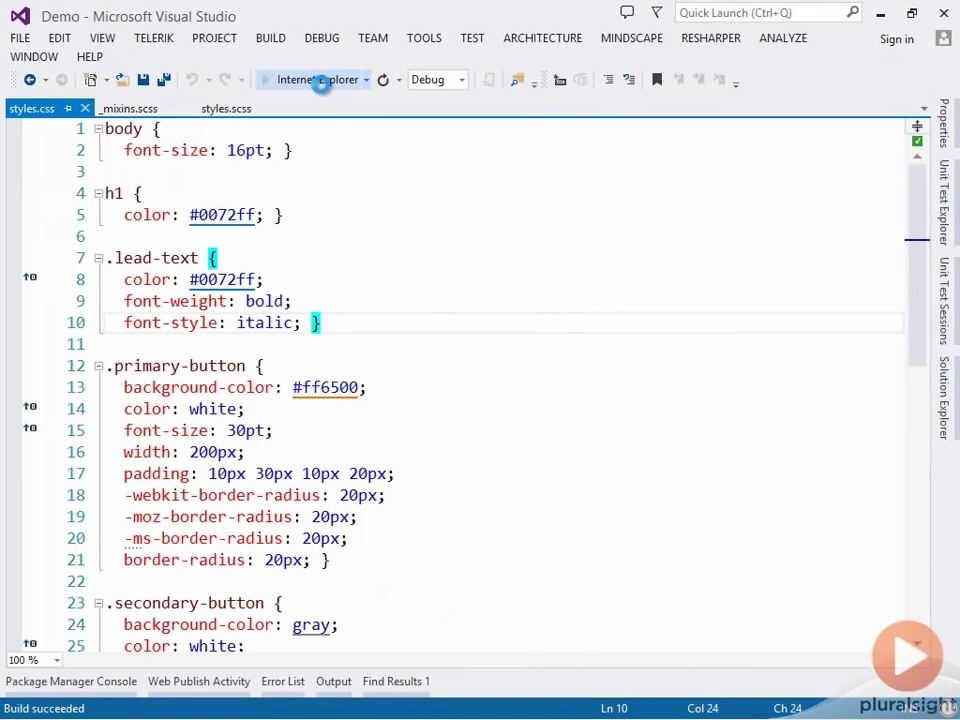
left_click(314, 79)
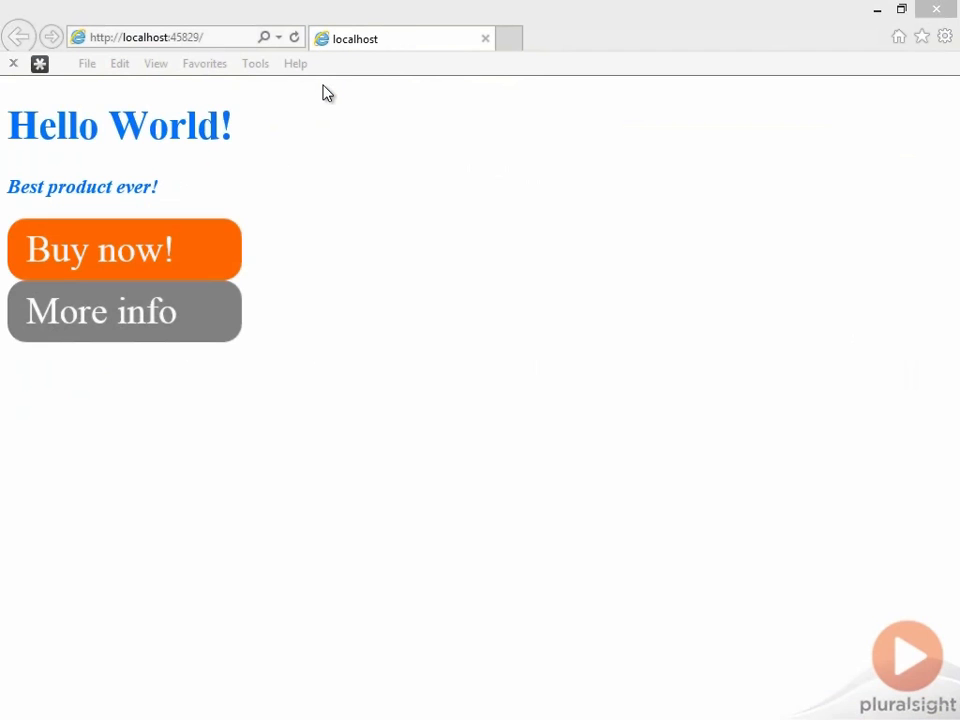
mouse_move(337, 96)
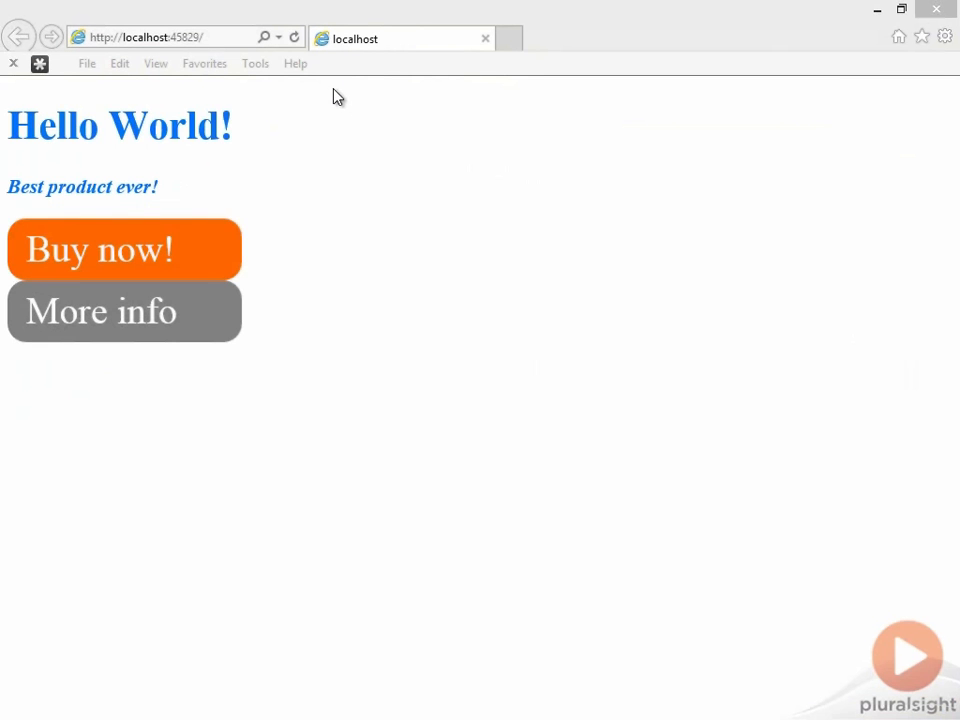